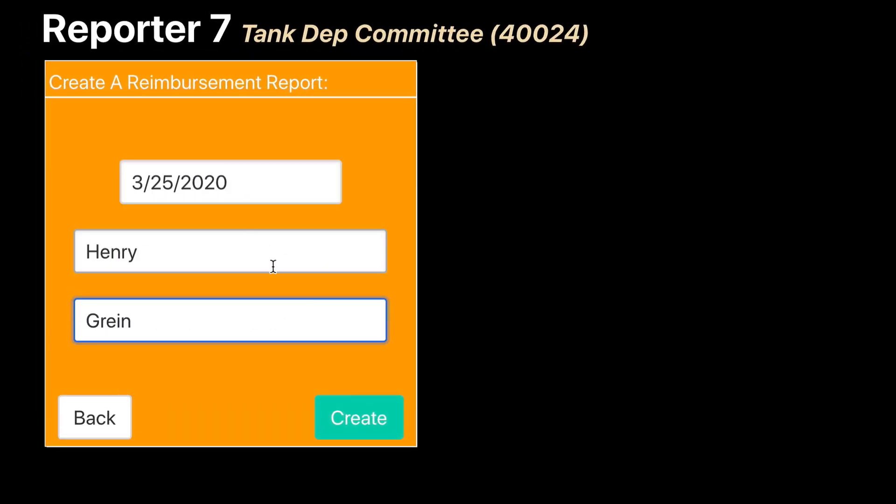
left_click(358, 417)
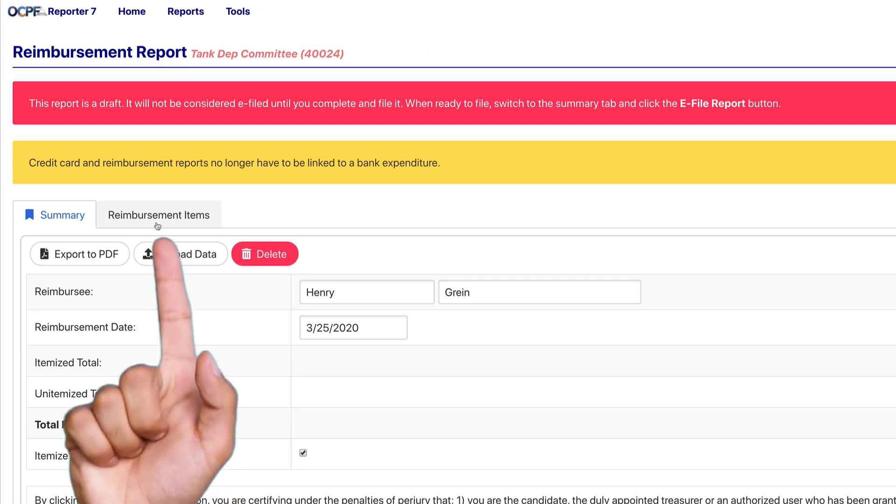
left_click(158, 214)
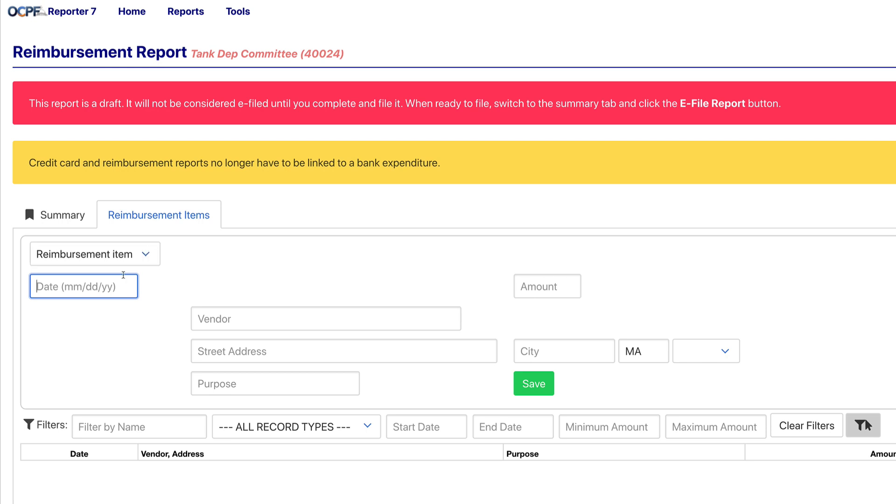
Add and save a $95 Target item at 12121 Main St., Easton for Paper Supplies For Parade
type("Tar")
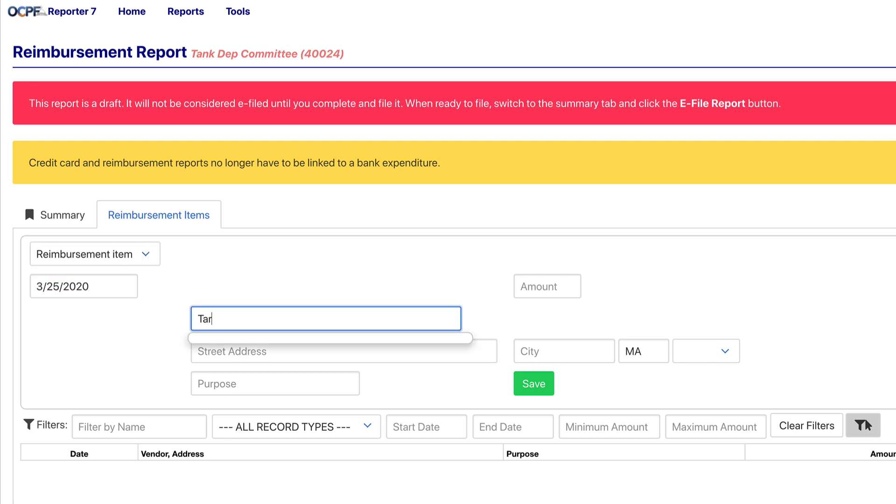
type("Paper Supplies For Parade")
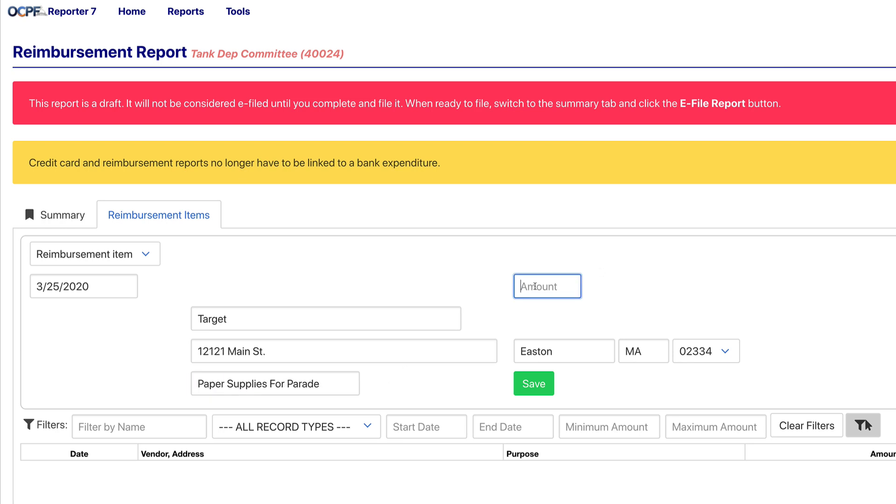
type("$95")
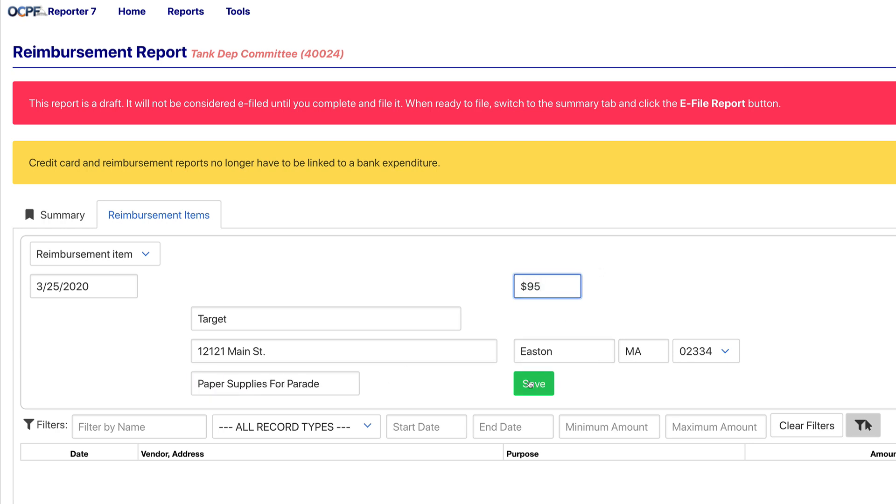
left_click(533, 383)
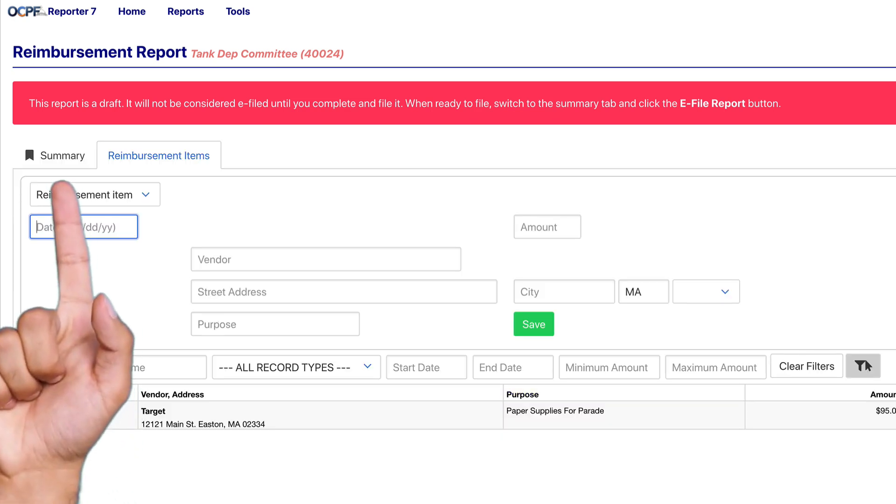
E-file the report from the Summary and confirm, getting the 4/10/2020 success message
left_click(63, 155)
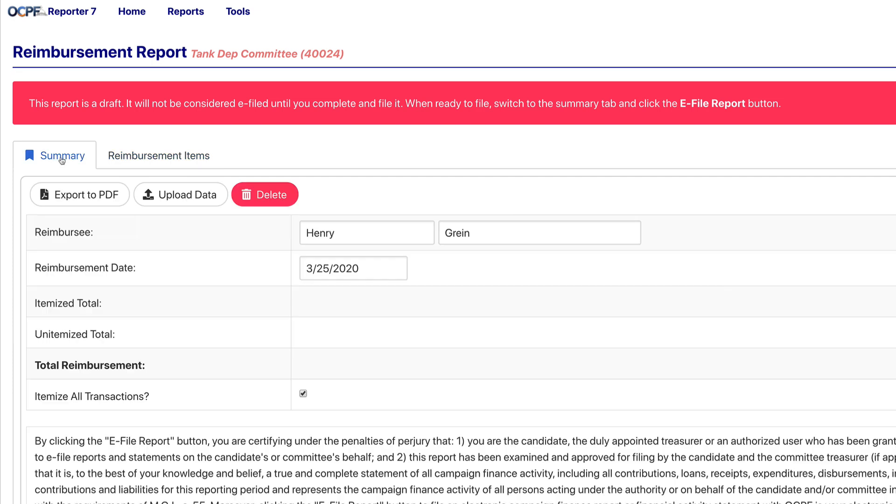
scroll("down", 3)
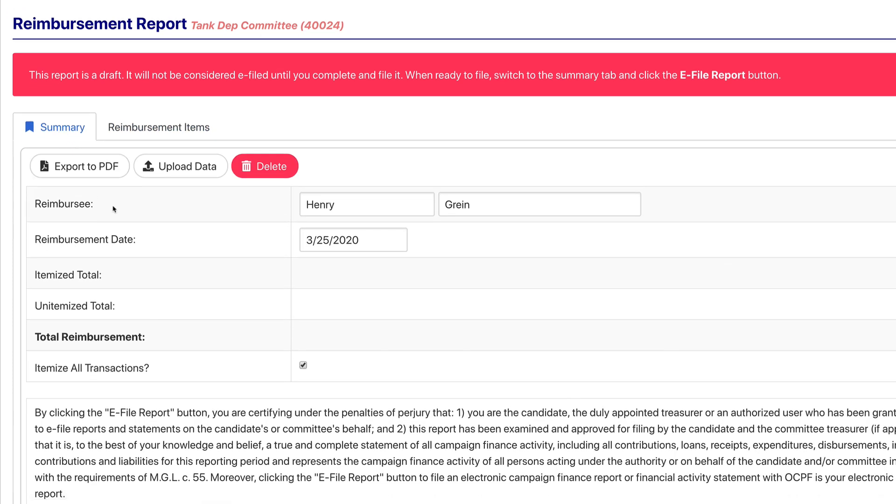
scroll("down", 3)
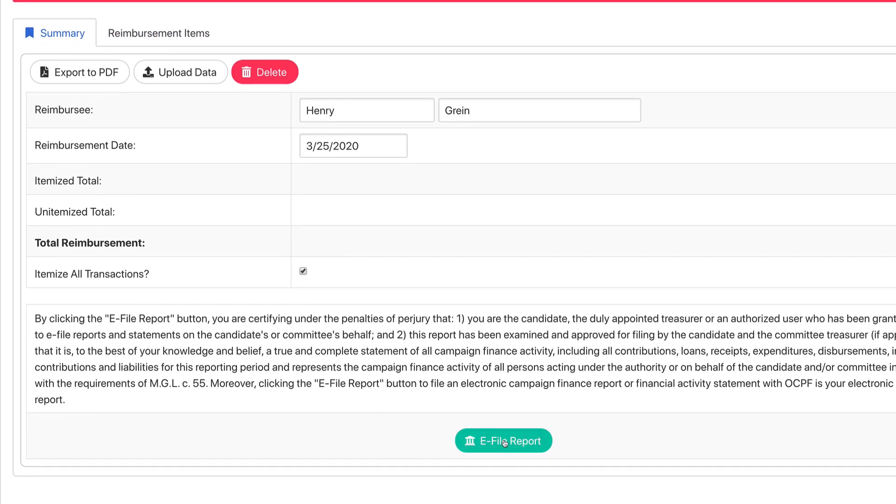
left_click(503, 441)
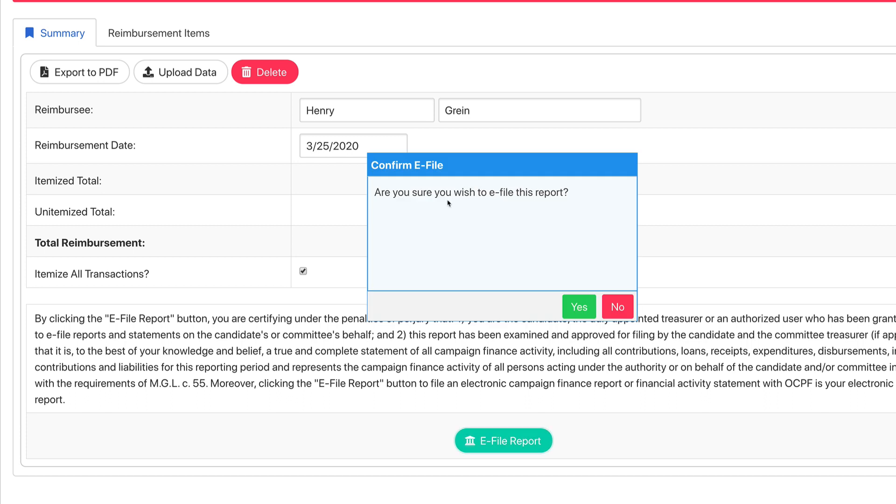
mouse_move(579, 307)
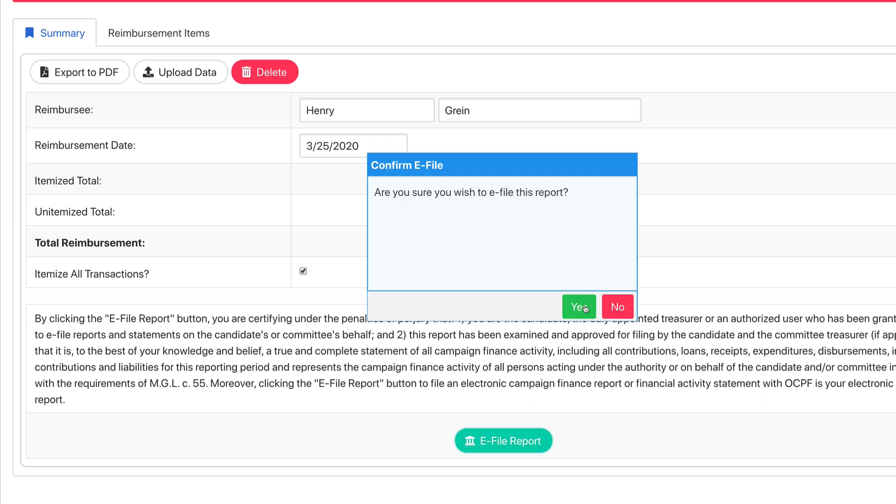
left_click(578, 307)
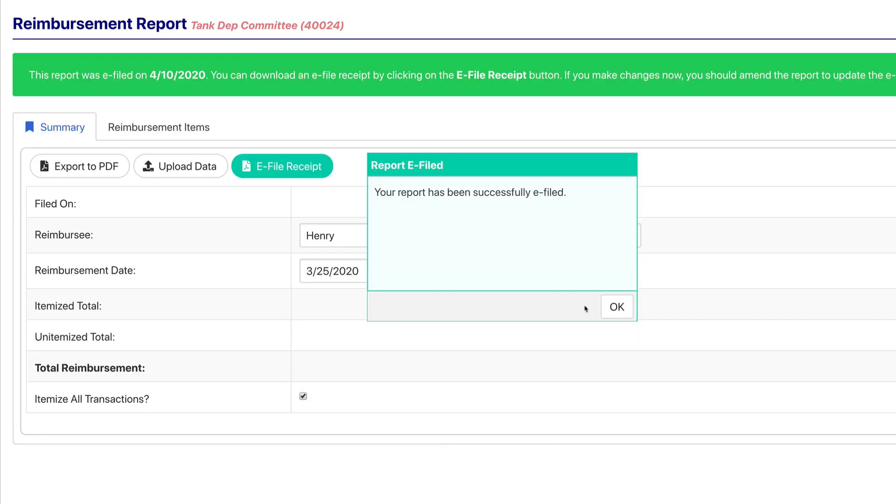